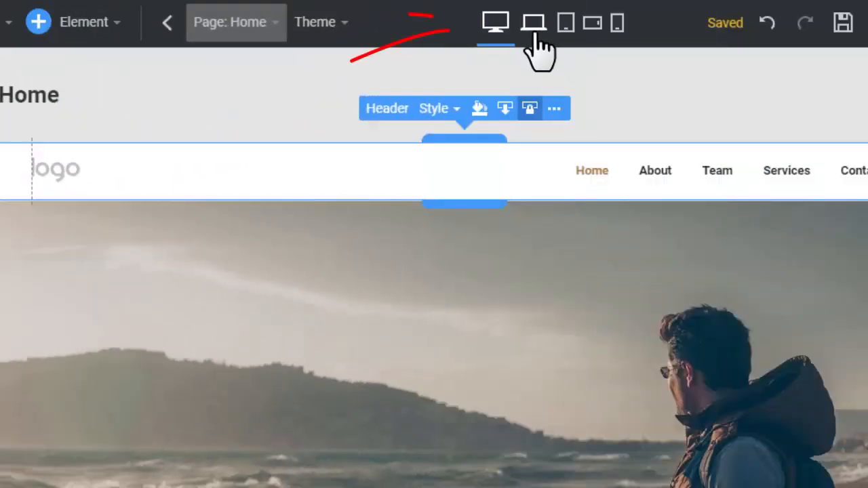
Compare the header in laptop, tablet, landscape phone and portrait phone views
{"action": "left_click", "coordinate": [533, 23]}
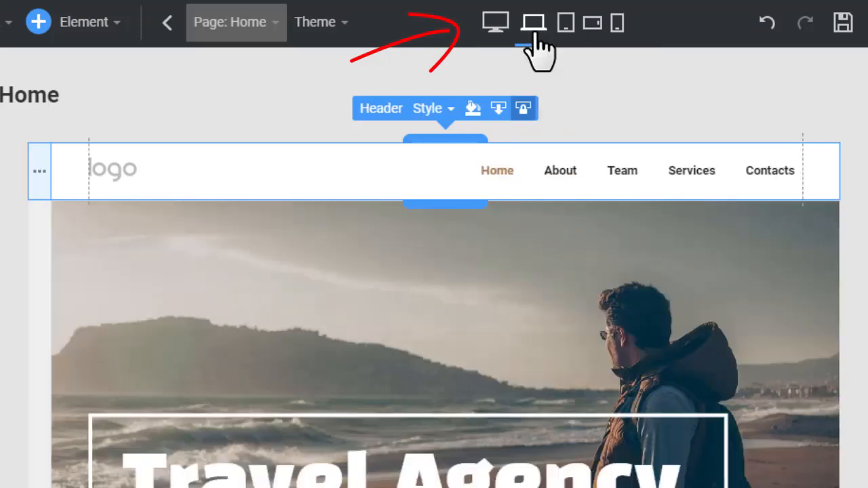
{"action": "left_click", "coordinate": [562, 22]}
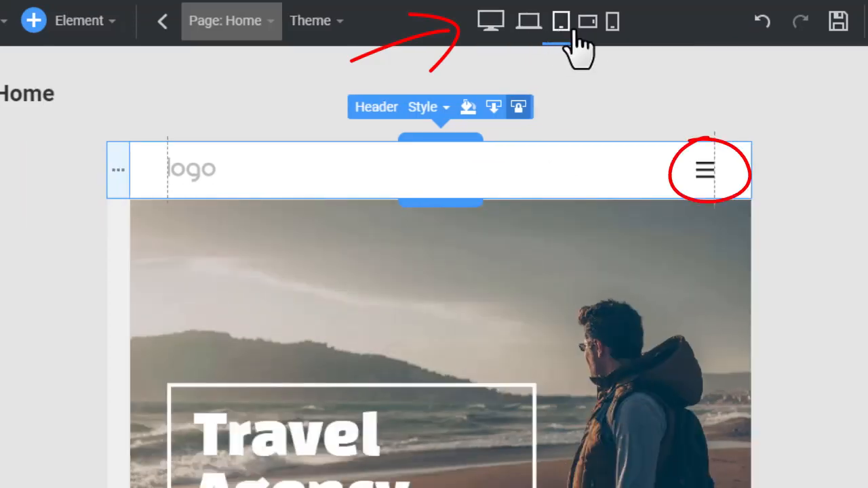
{"action": "left_click", "coordinate": [611, 20]}
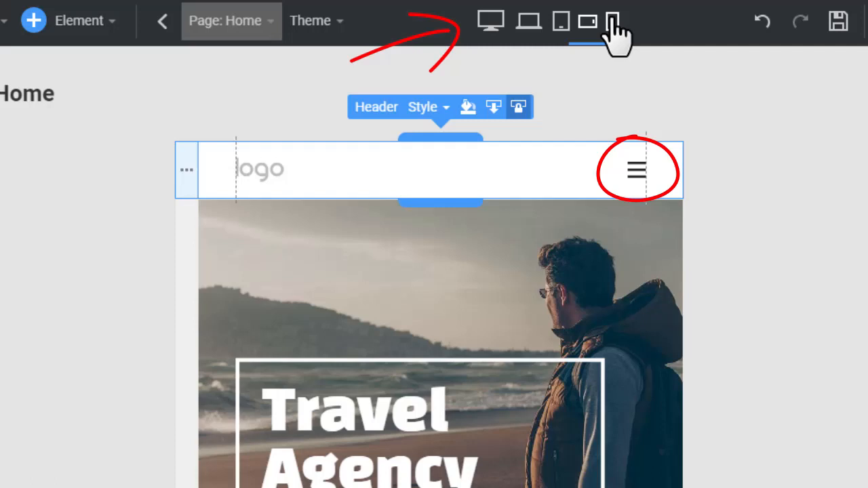
{"action": "left_click", "coordinate": [612, 21]}
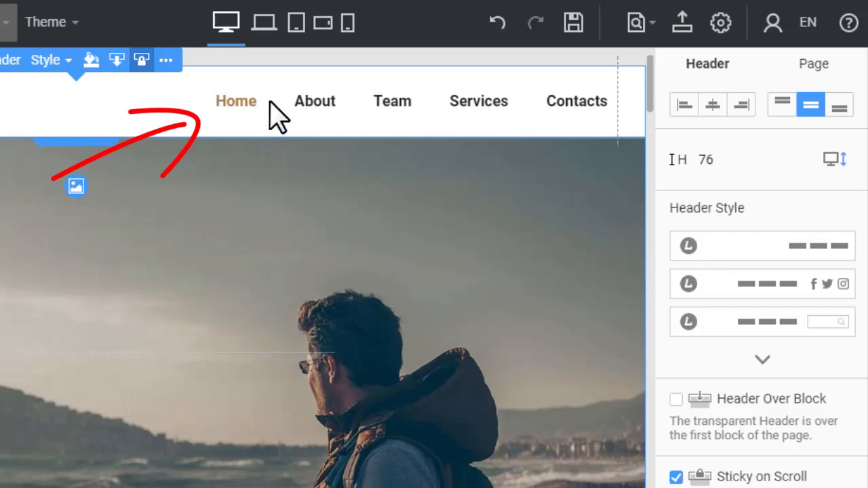
Select the header navigation menu and bring up its Hamburger Button settings
{"action": "left_click", "coordinate": [392, 101]}
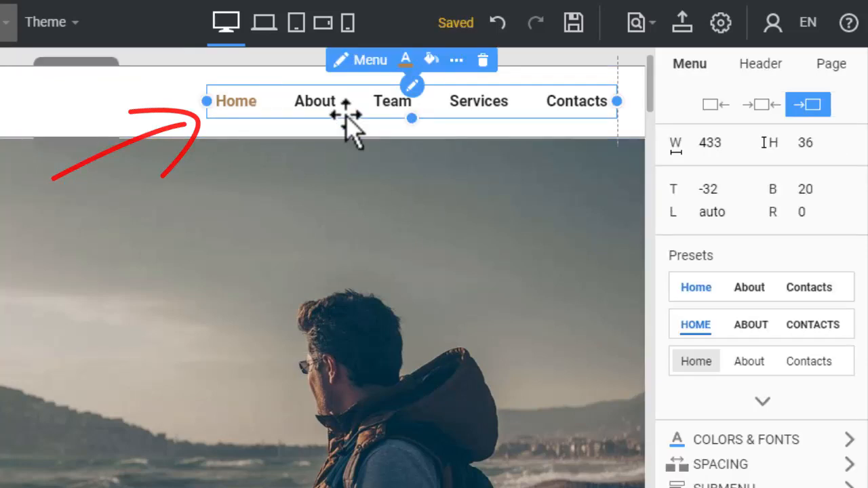
{"action": "scroll", "scroll_direction": "down", "scroll_amount": 3}
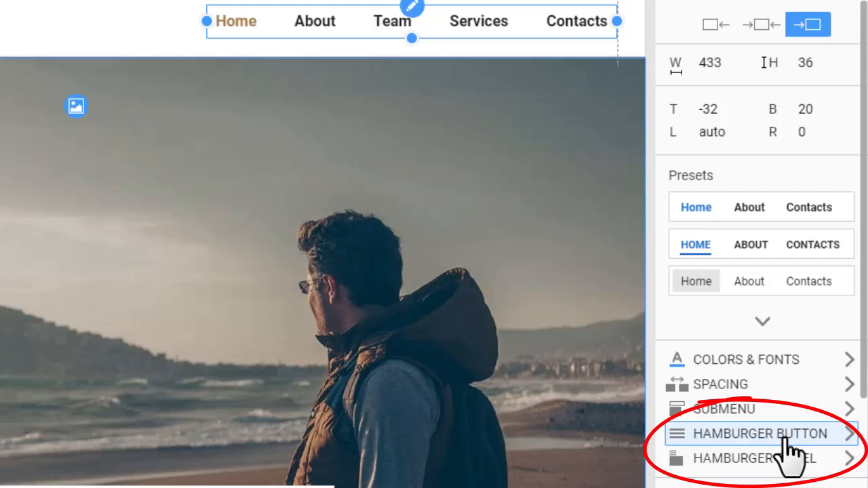
{"action": "left_click", "coordinate": [760, 433]}
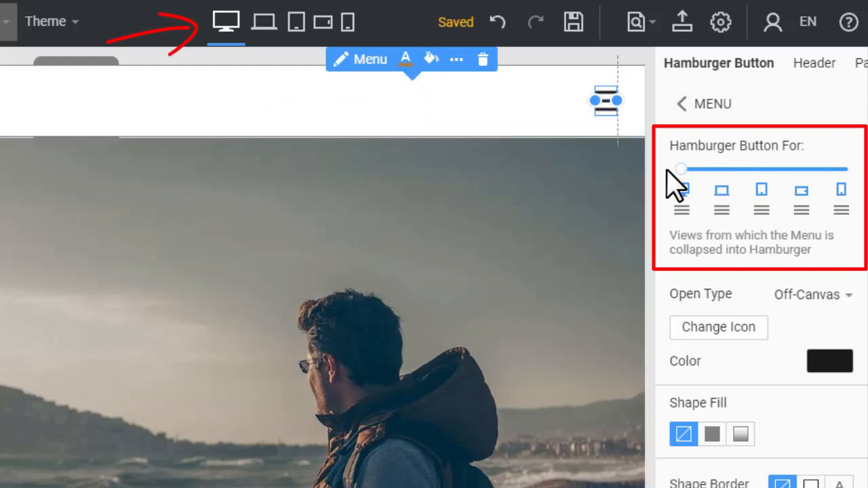
{"action": "mouse_move", "coordinate": [641, 139]}
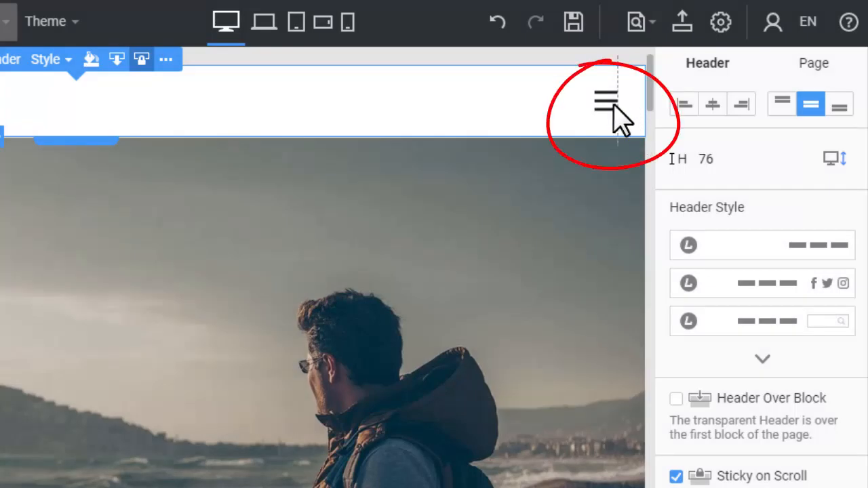
Select the header's hamburger icon and bring up the Hamburger Panel settings
{"action": "left_click", "coordinate": [612, 102]}
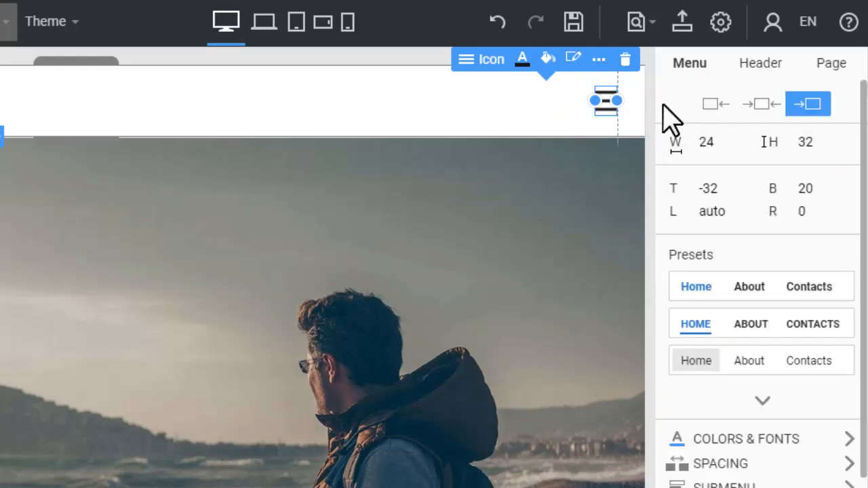
{"action": "scroll", "scroll_direction": "down", "scroll_amount": 3}
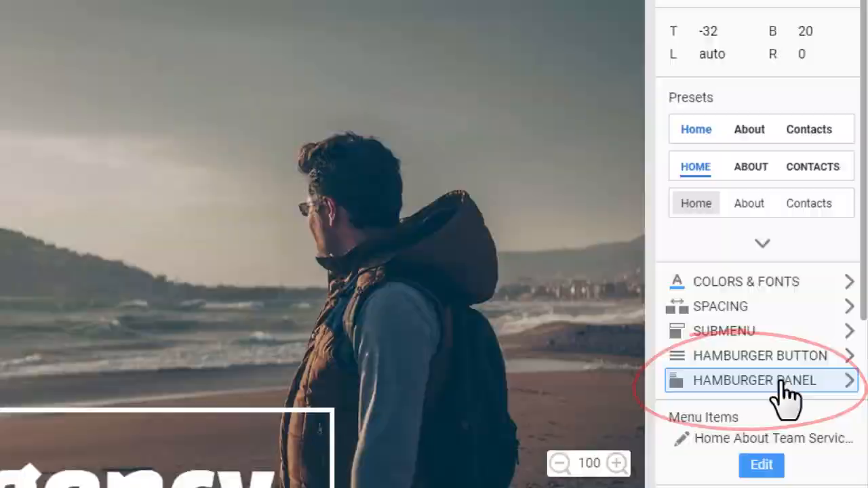
{"action": "left_click", "coordinate": [754, 380]}
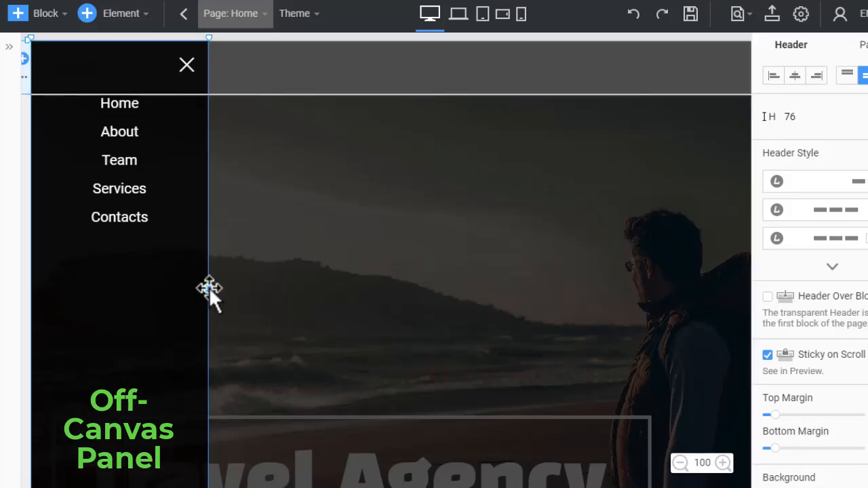
Drag the off-canvas panel's edge until the menu width reaches 450
{"action": "left_click_drag", "start_coordinate": [208, 289], "coordinate": [324, 289]}
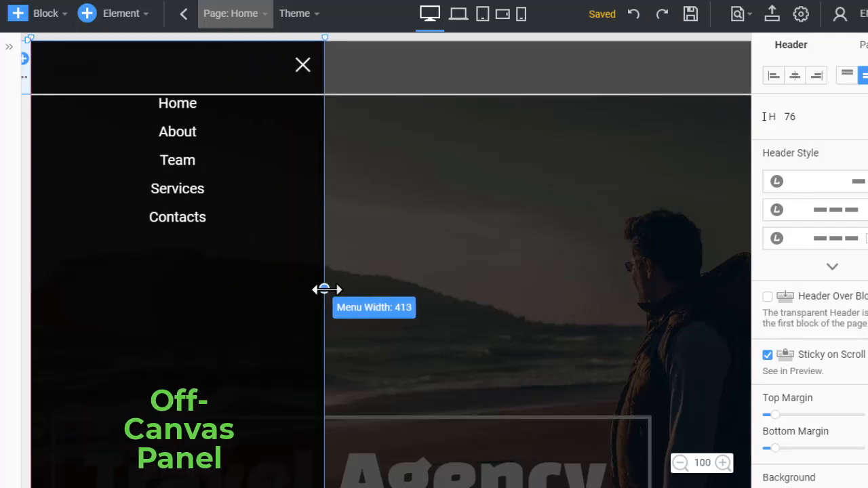
{"action": "left_click_drag", "start_coordinate": [325, 289], "coordinate": [351, 290]}
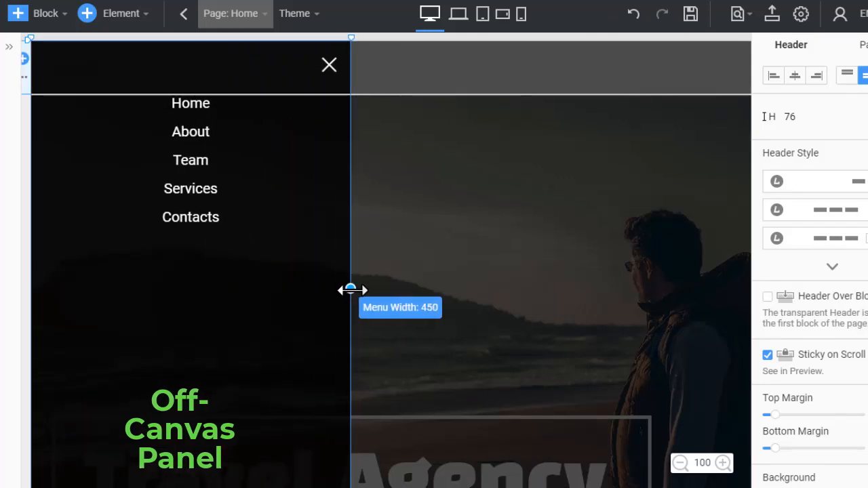
{"action": "left_click", "coordinate": [521, 13]}
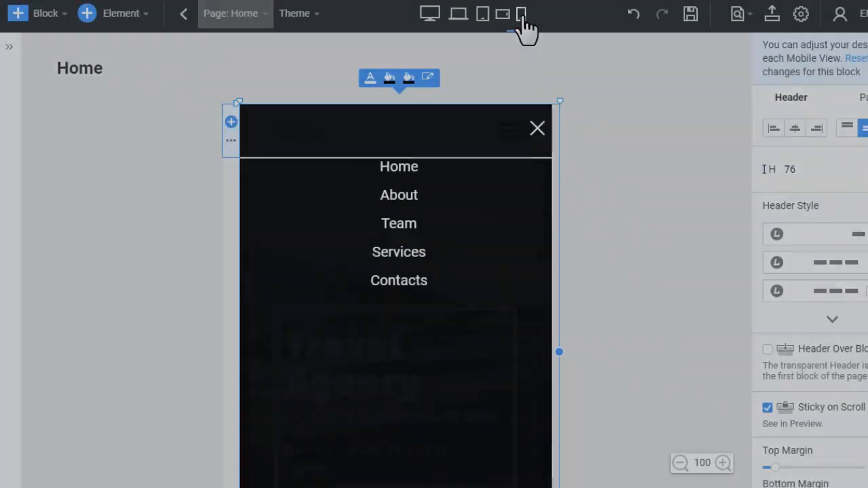
Preview the open off-canvas panel in phone view
{"action": "left_click", "coordinate": [430, 14]}
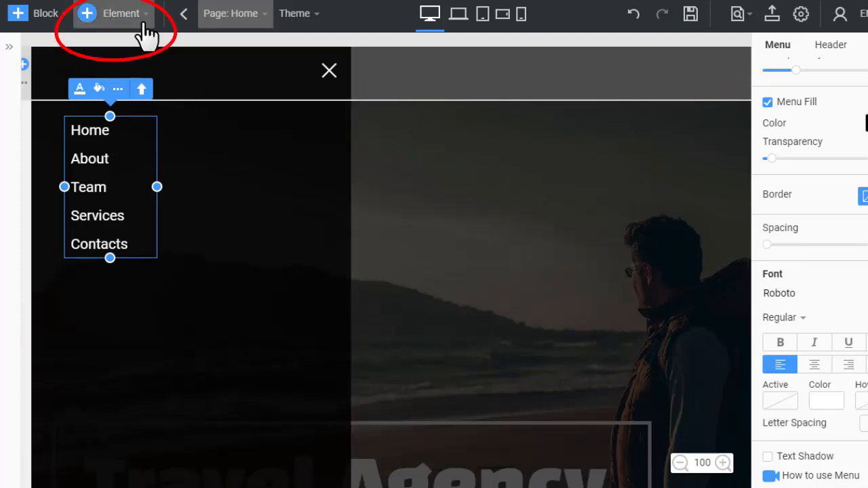
Add a Position & Widget Area to the panel named 'Primary Widget Ar'
{"action": "left_click", "coordinate": [121, 13]}
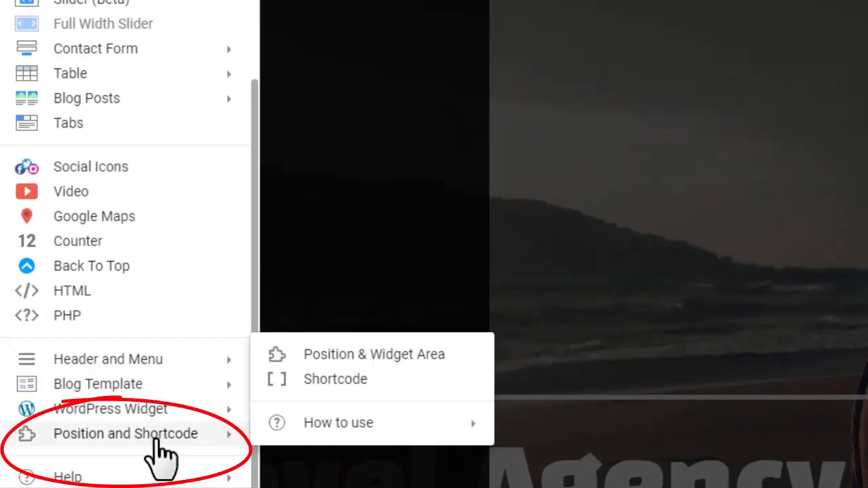
{"action": "mouse_move", "coordinate": [380, 366]}
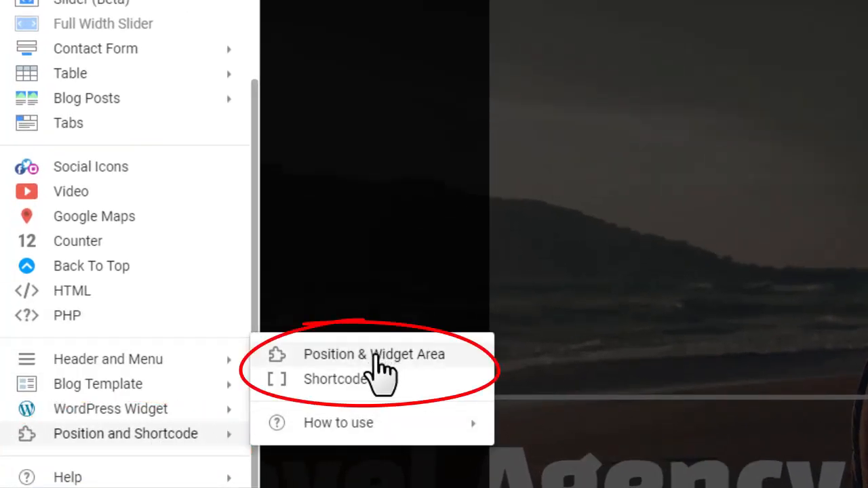
{"action": "left_click", "coordinate": [373, 354]}
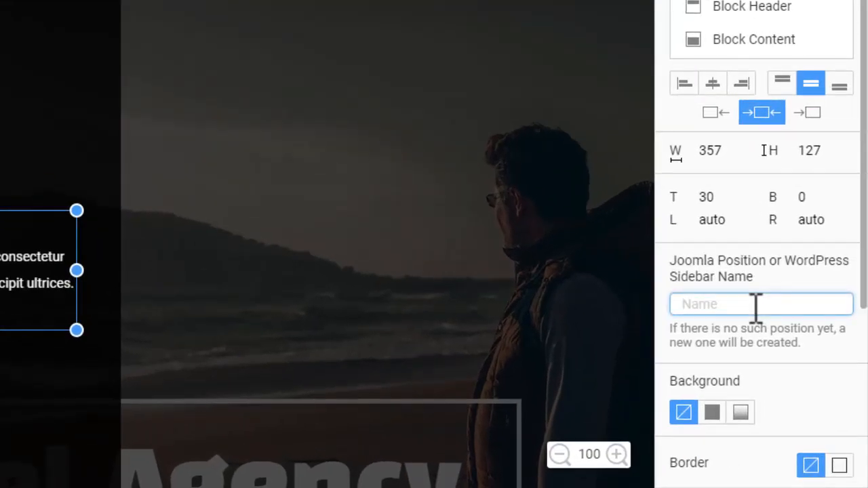
{"action": "type", "text": "Primary Widget Ar"}
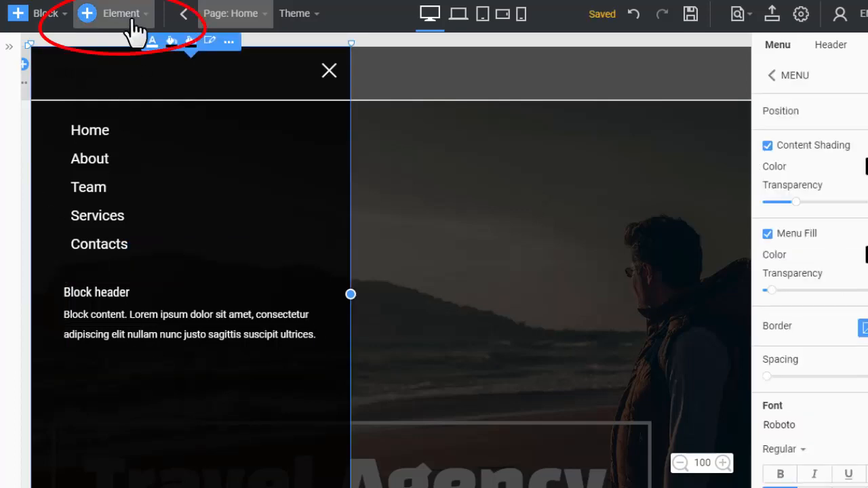
Place Facebook, Twitter and Instagram social icons under the widget block
{"action": "left_click", "coordinate": [113, 12]}
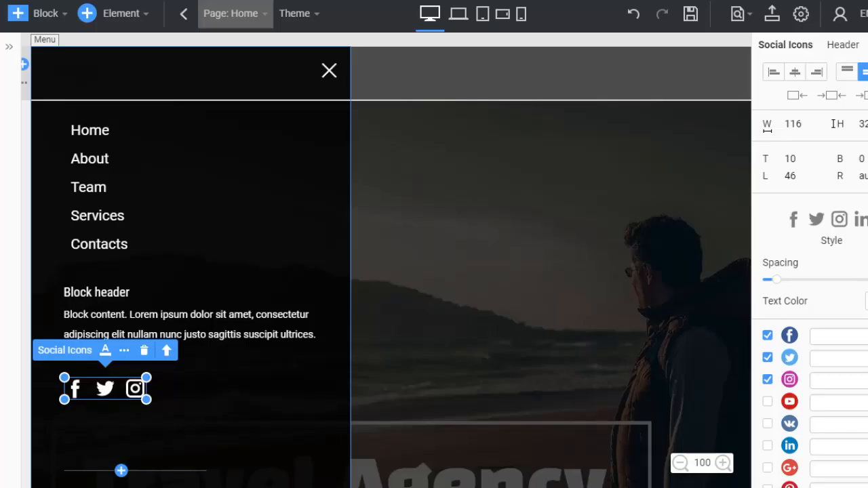
{"action": "left_click", "coordinate": [190, 72]}
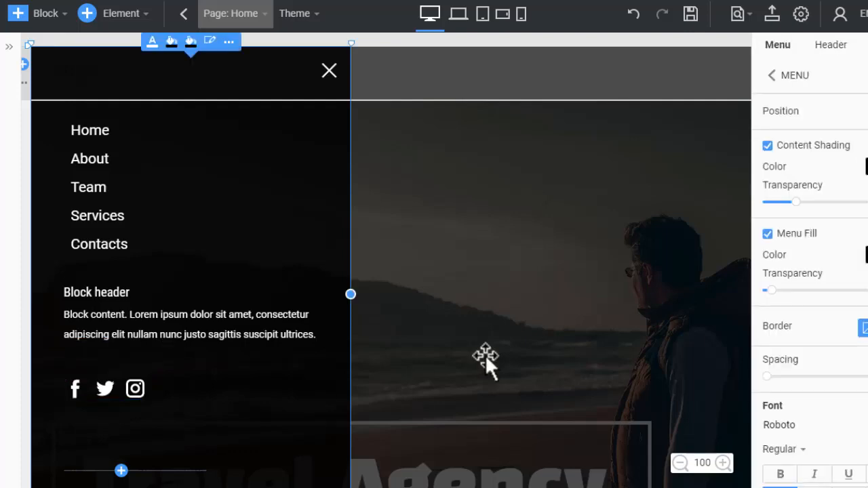
{"action": "left_click", "coordinate": [738, 13]}
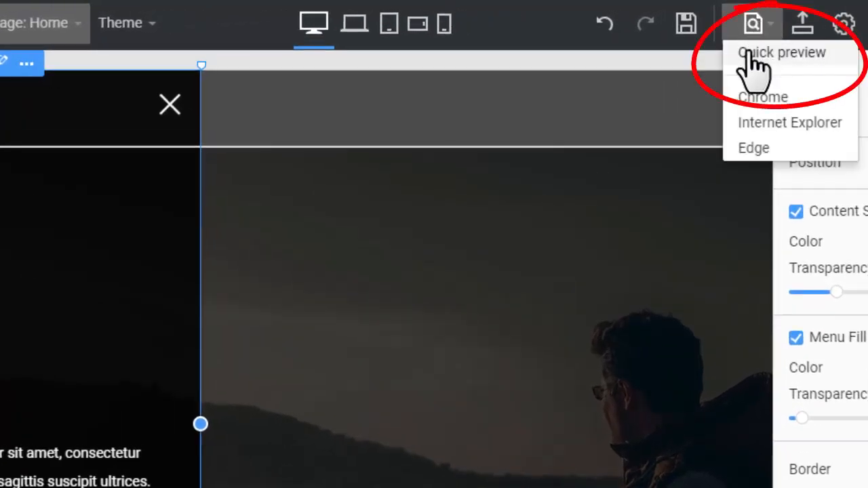
Quick-preview the page and open the hamburger panel in the preview
{"action": "left_click", "coordinate": [781, 53]}
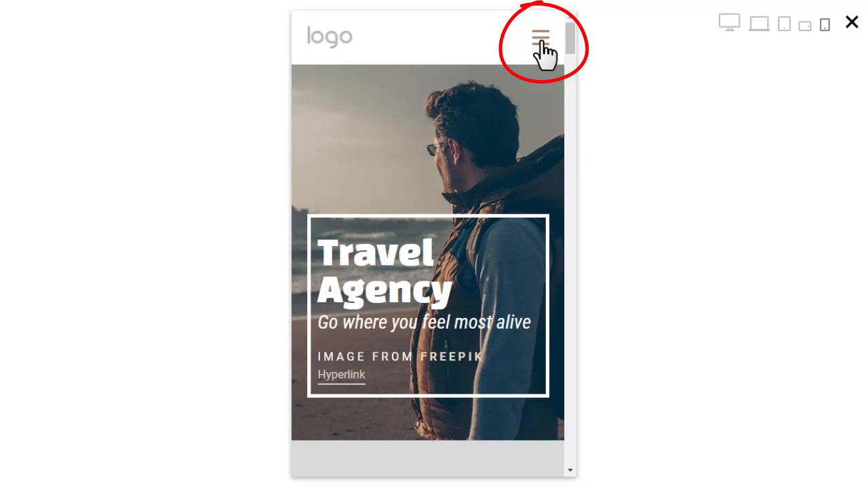
{"action": "left_click", "coordinate": [540, 38]}
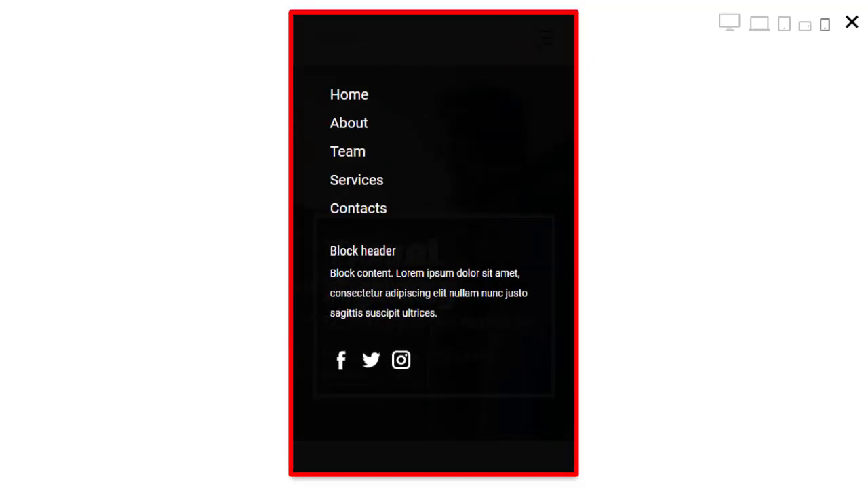